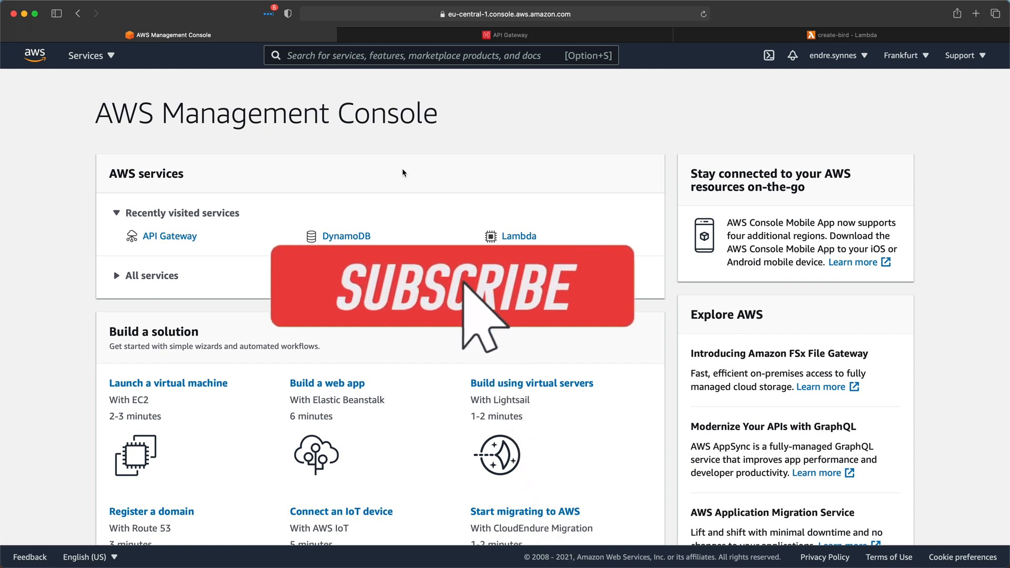
# - Build a new REST API in API Gateway named my-rest-birds-api
pyautogui.click(450, 286)
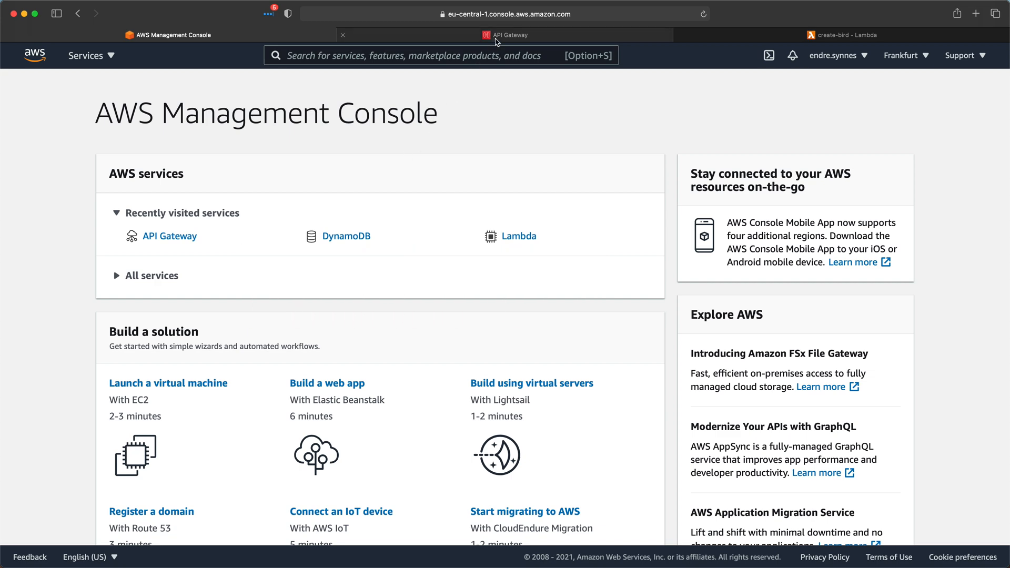
pyautogui.click(507, 35)
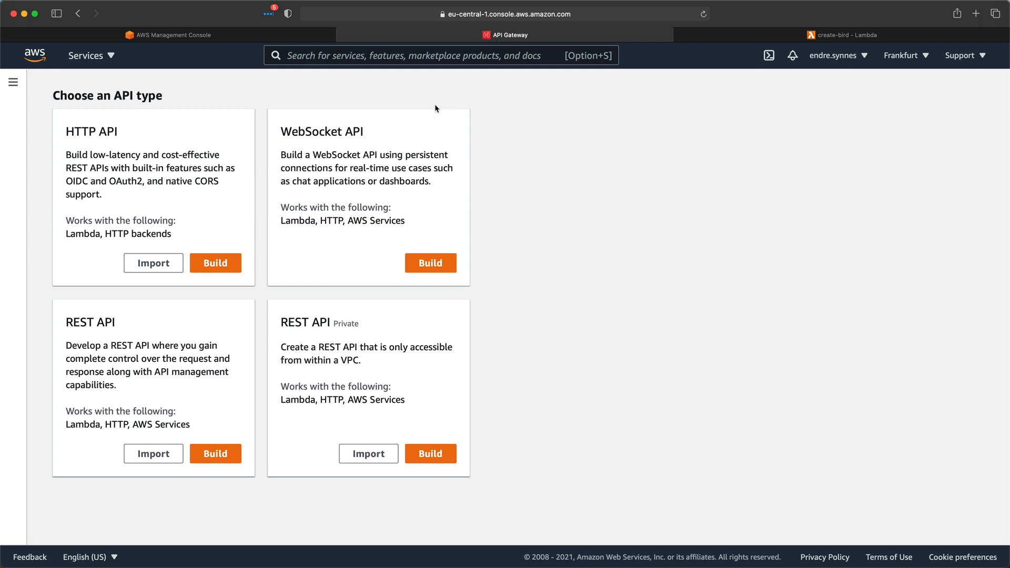
pyautogui.click(215, 453)
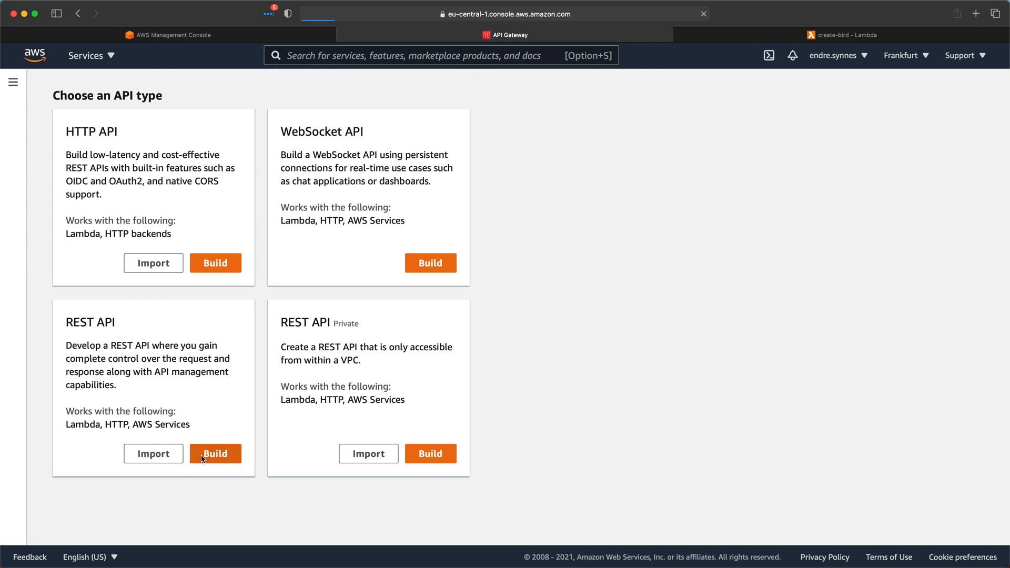
pyautogui.click(216, 453)
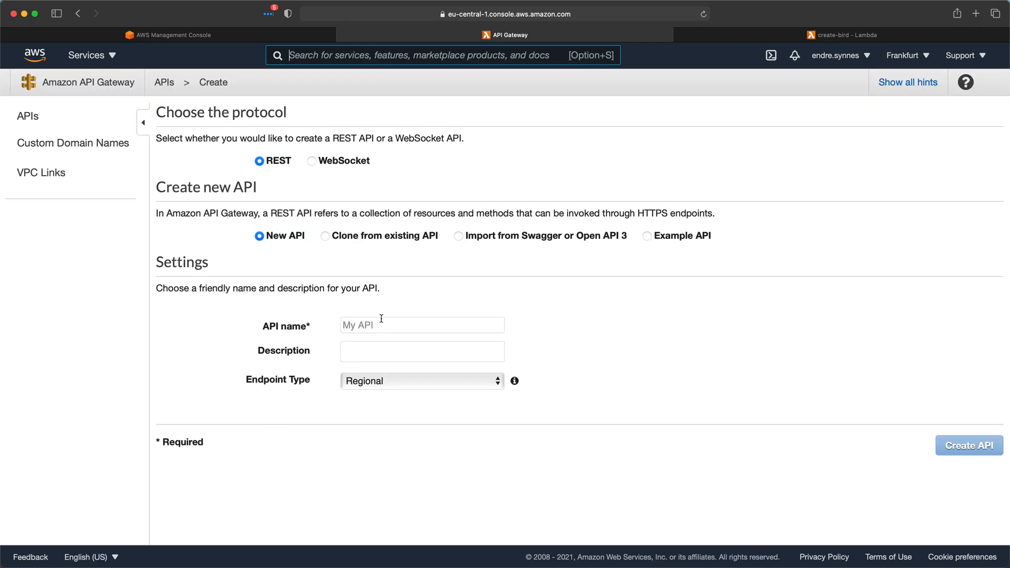
pyautogui.write('my-rest-birds-api')
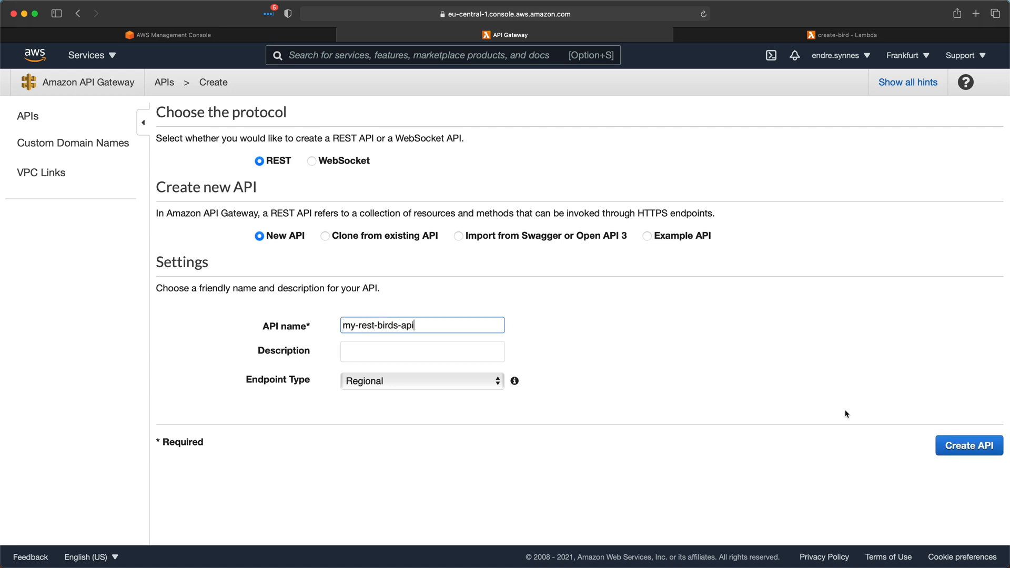
pyautogui.click(968, 445)
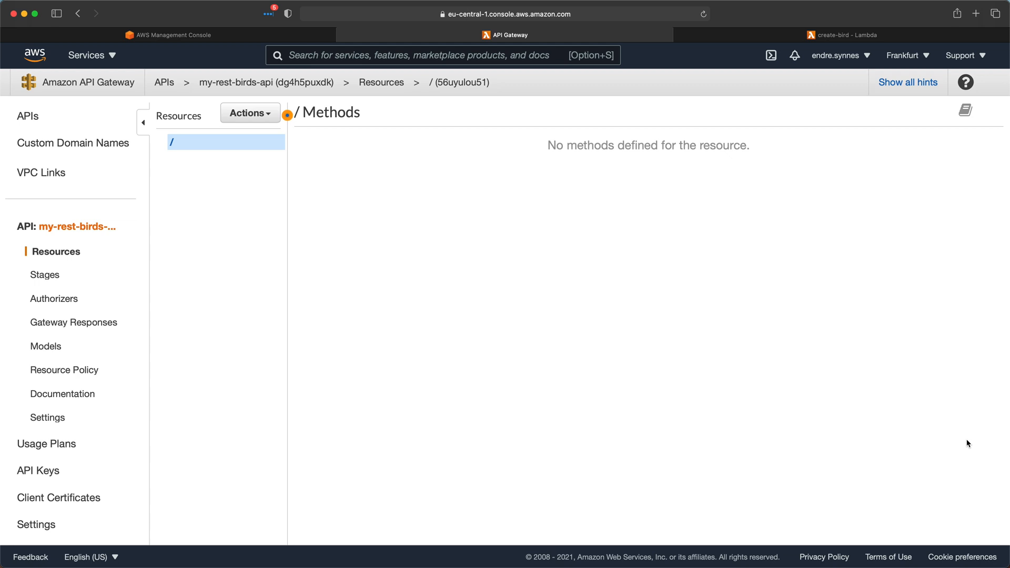
# - Create a birds child resource under the root with API Gateway CORS enabled
pyautogui.click(249, 113)
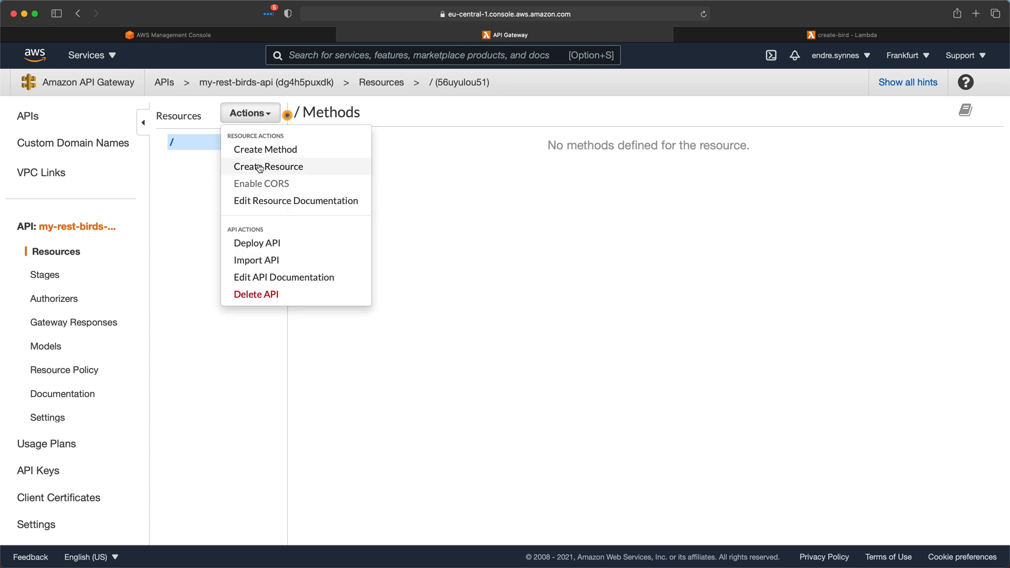
pyautogui.click(267, 167)
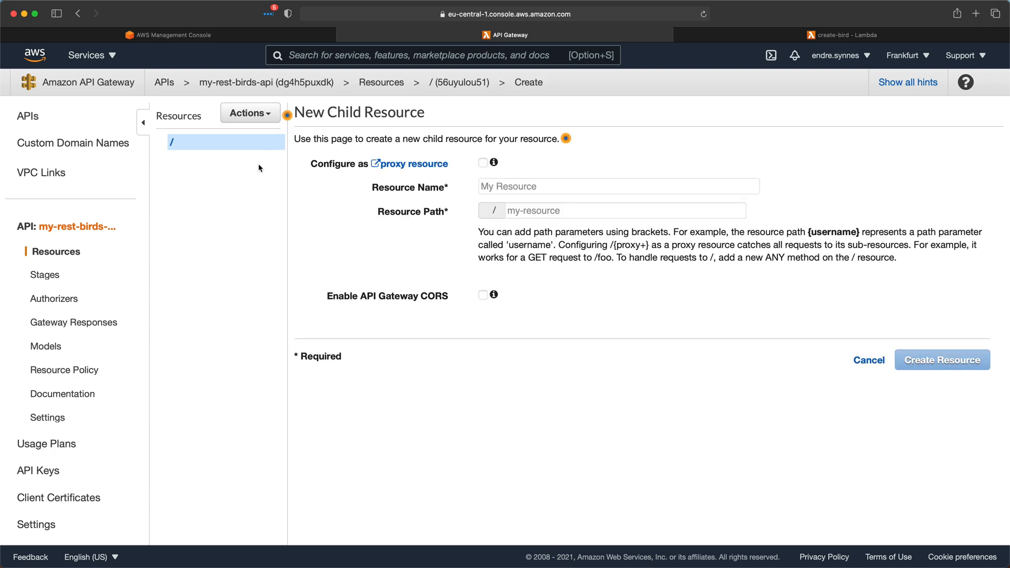
pyautogui.write('birds')
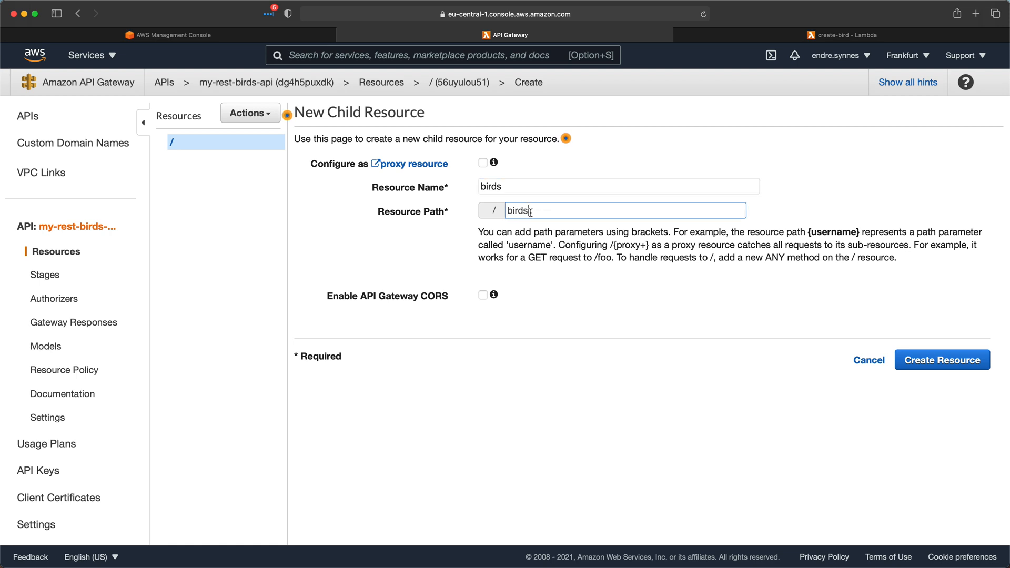
pyautogui.moveTo(493, 295)
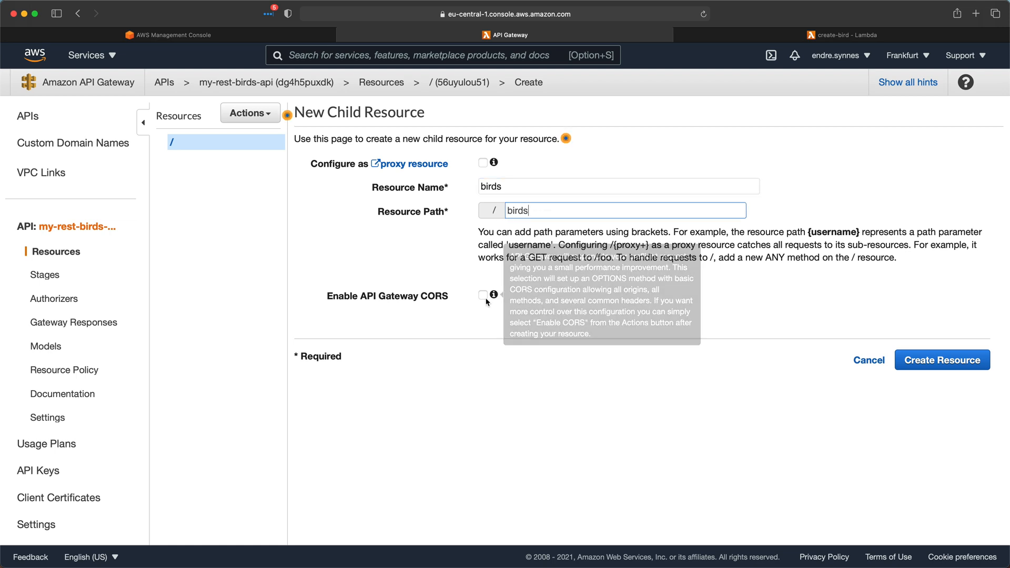
pyautogui.click(482, 295)
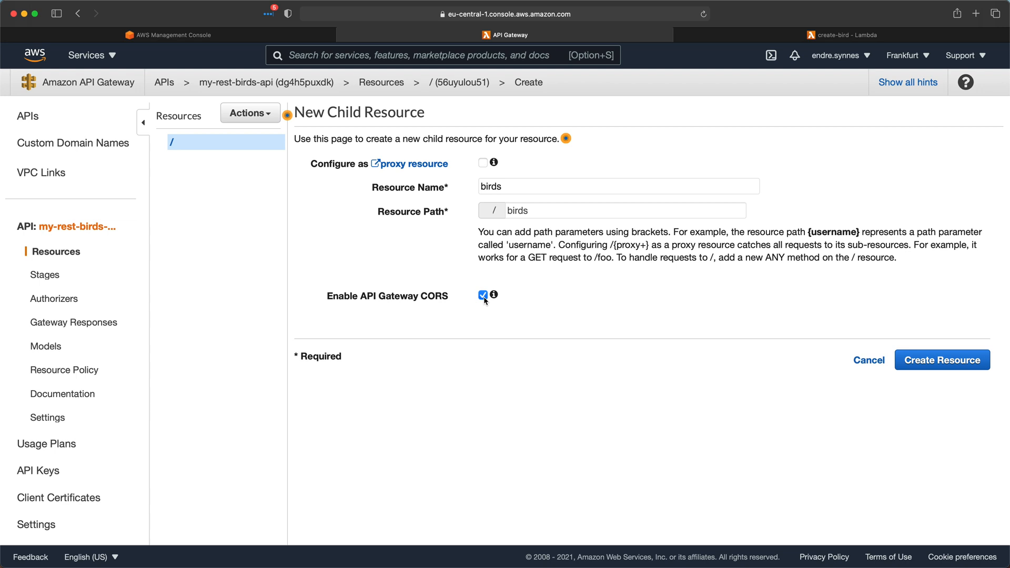
pyautogui.moveTo(493, 295)
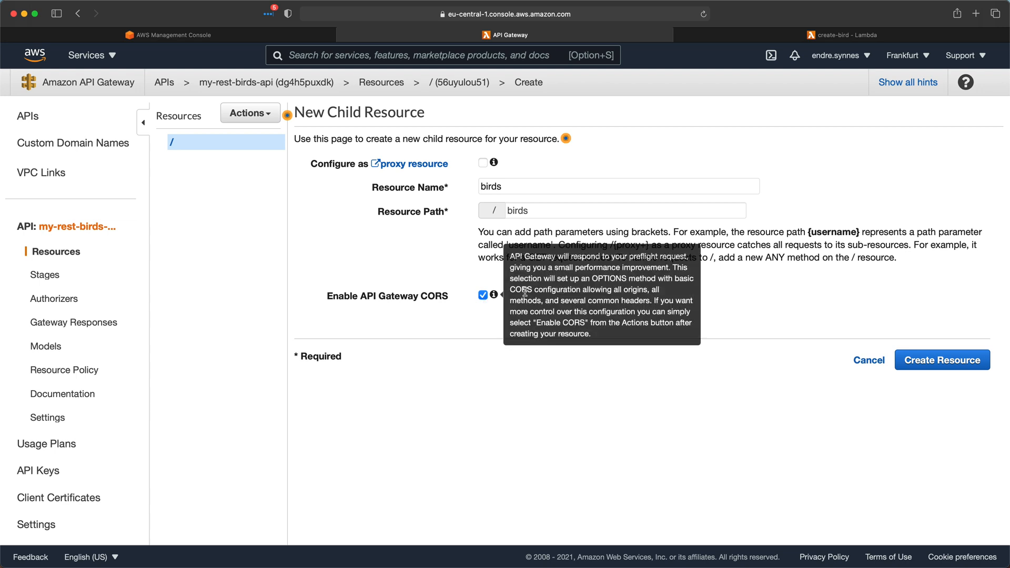
pyautogui.click(941, 359)
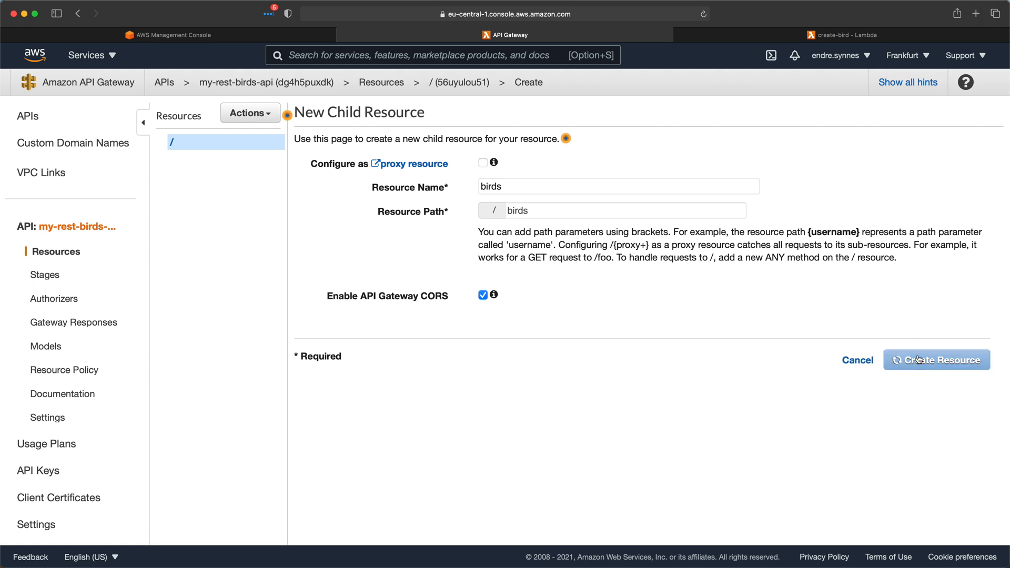
pyautogui.click(936, 359)
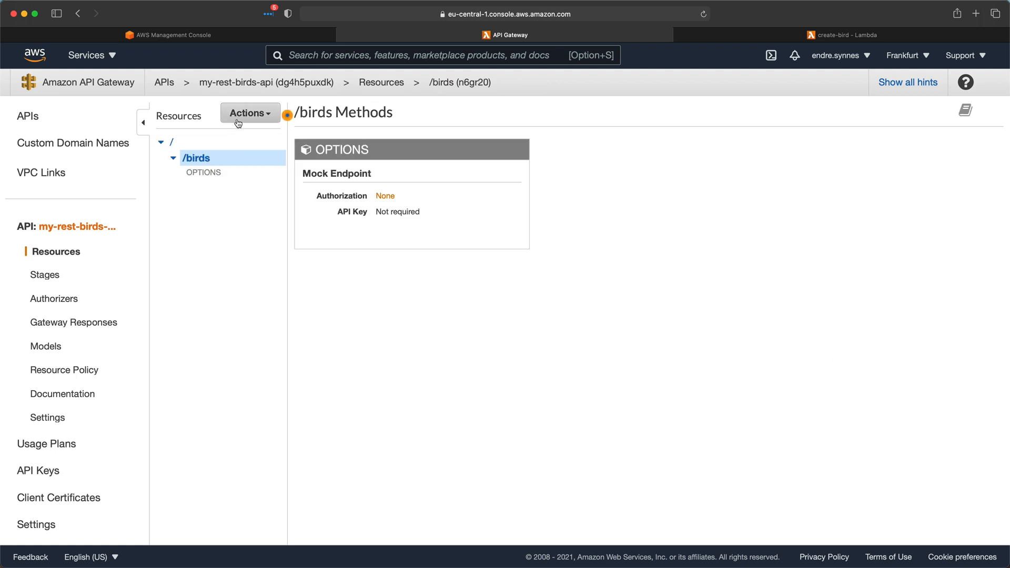
# - Add a POST method to the /birds resource
pyautogui.click(249, 112)
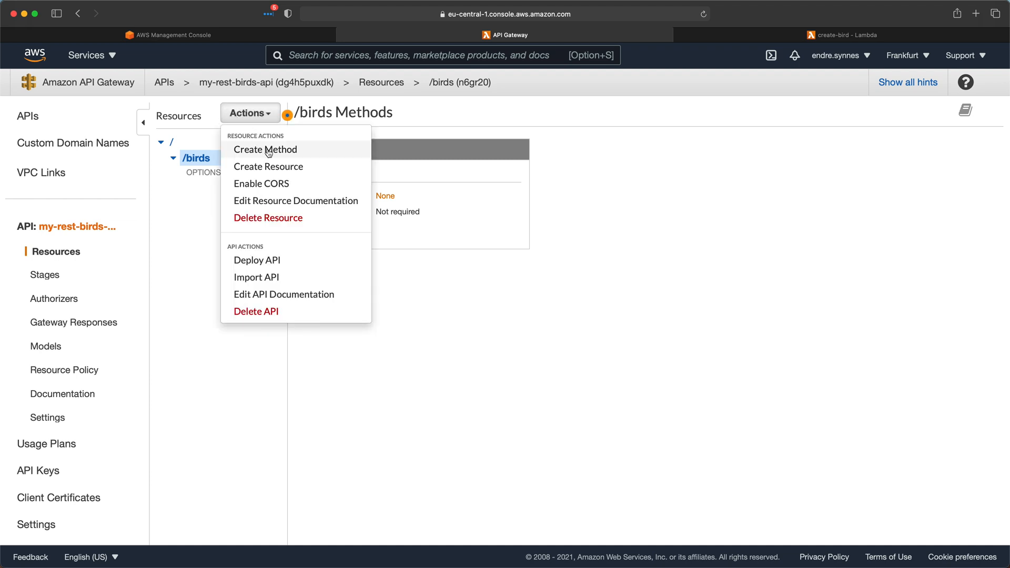
pyautogui.click(265, 149)
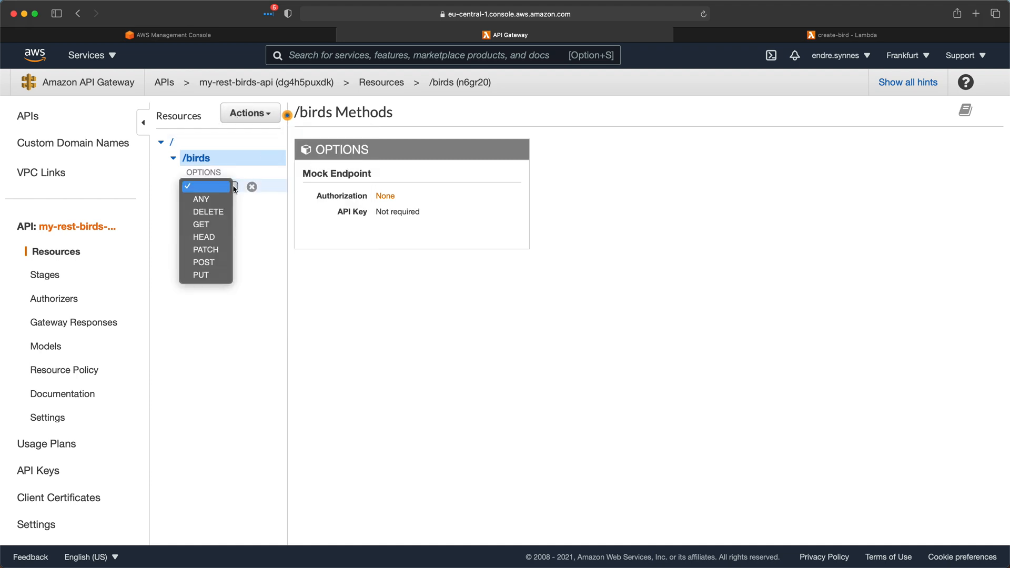
pyautogui.click(204, 261)
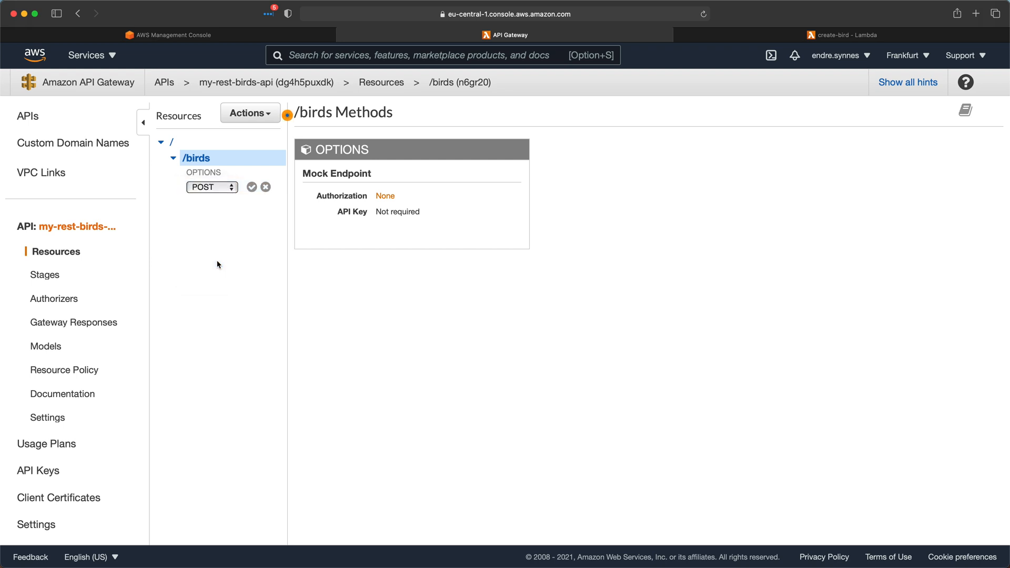
pyautogui.click(251, 187)
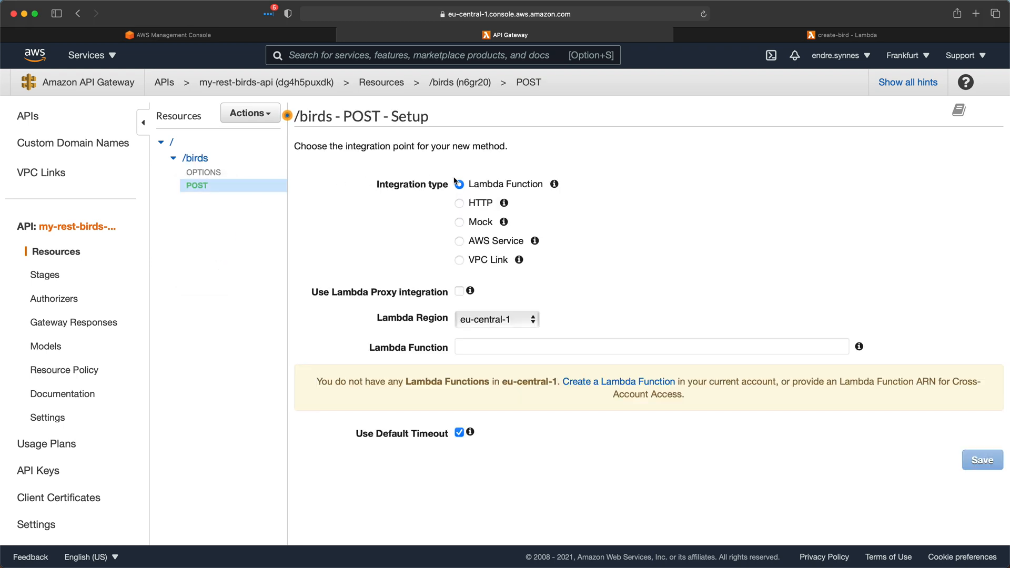
# - Integrate POST /birds with the create-bird Lambda function and grant invoke permission
pyautogui.click(458, 184)
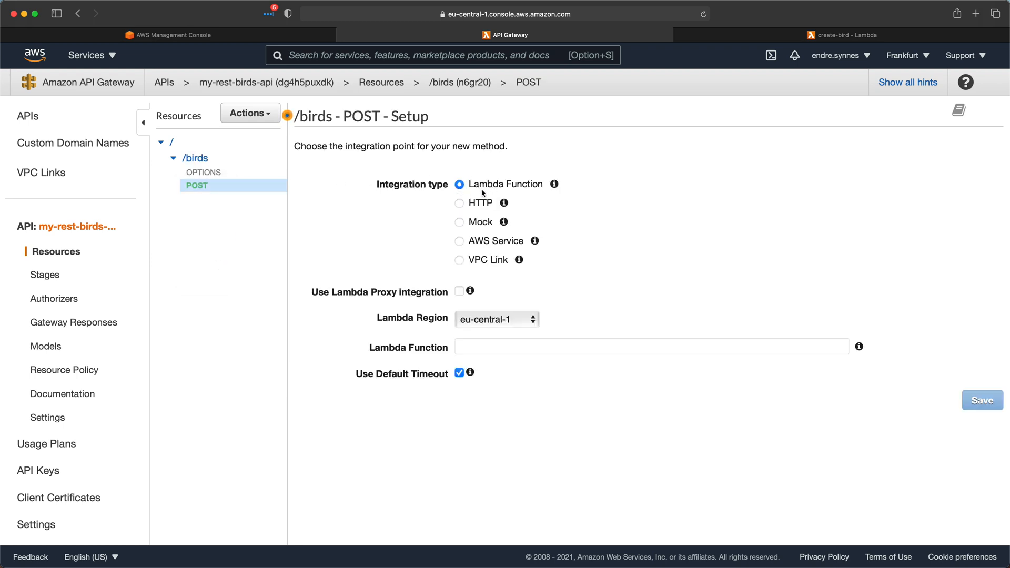
pyautogui.click(651, 346)
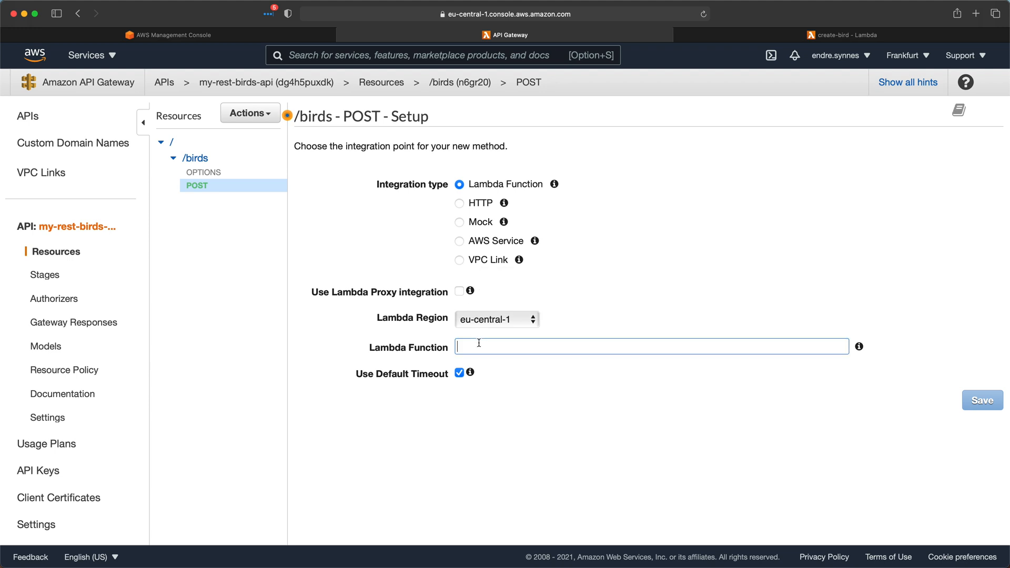
pyautogui.write('cre')
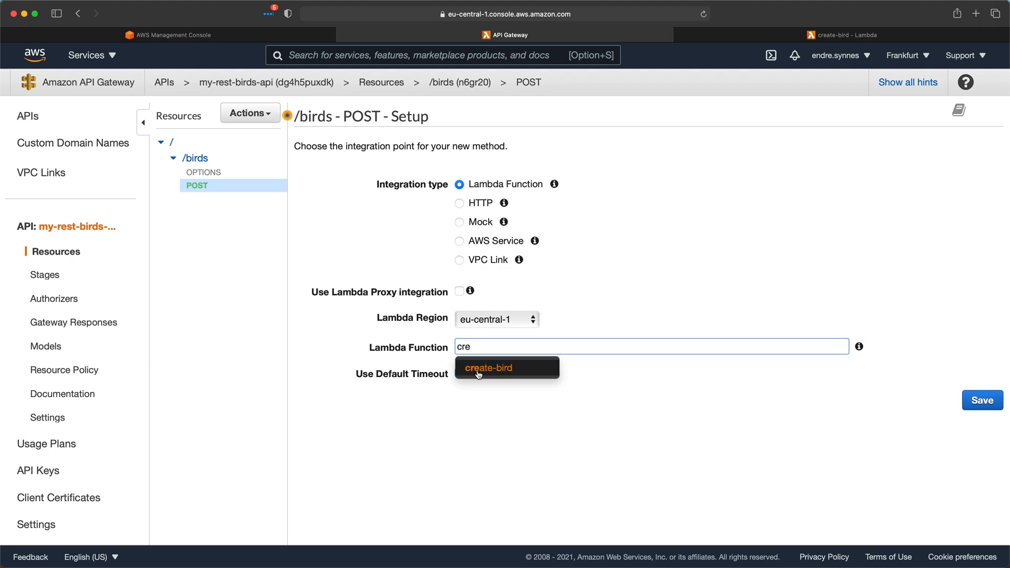
pyautogui.click(488, 368)
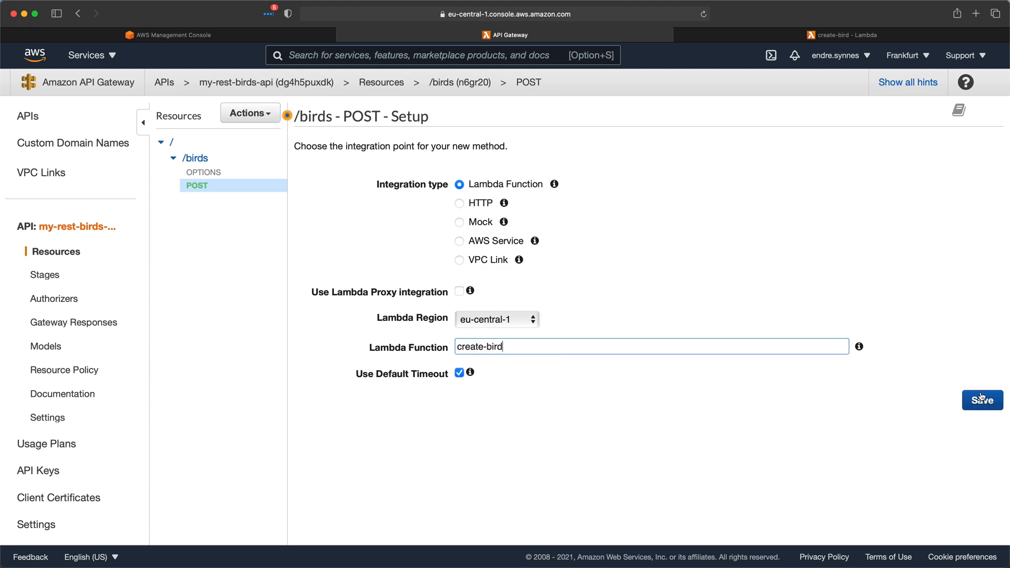
pyautogui.click(981, 399)
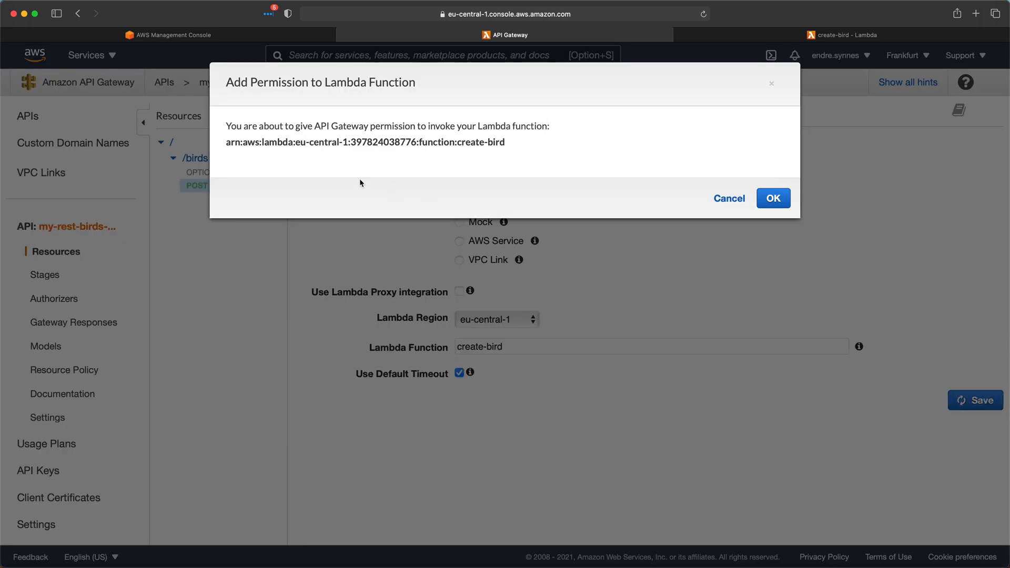
pyautogui.moveTo(559, 103)
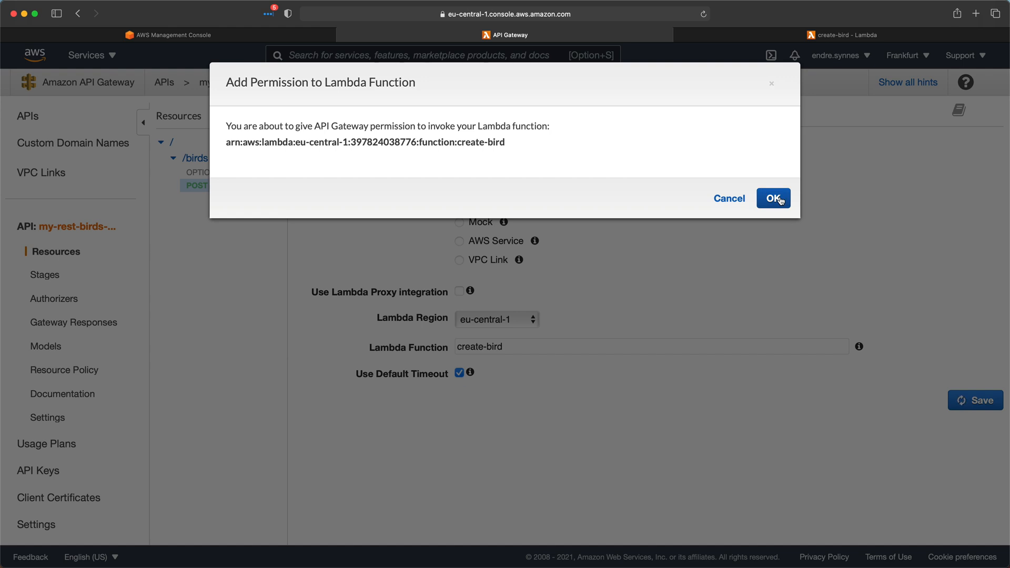
pyautogui.click(772, 198)
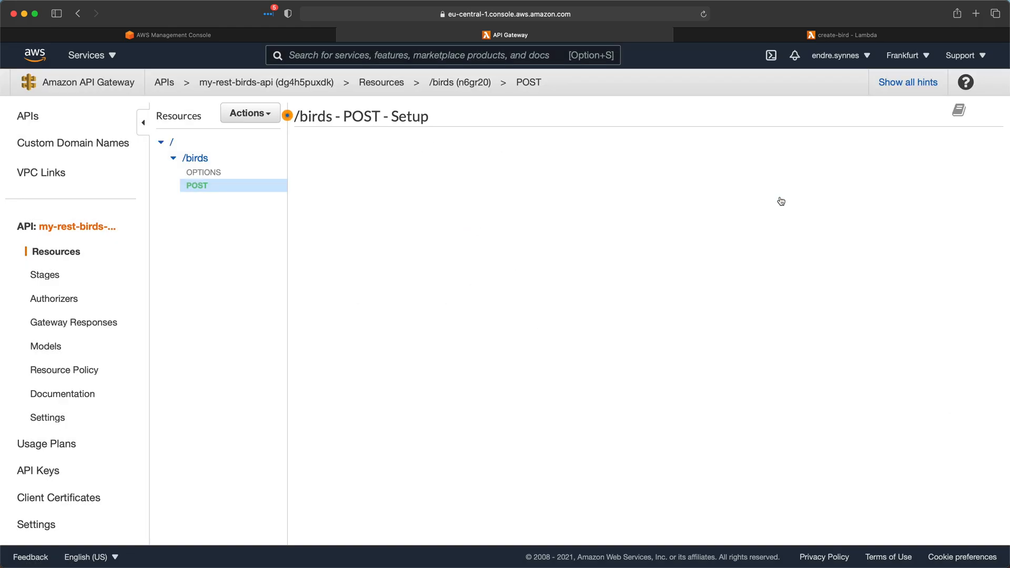
# - Open the API's Models list, which holds only Empty and Error
pyautogui.click(197, 186)
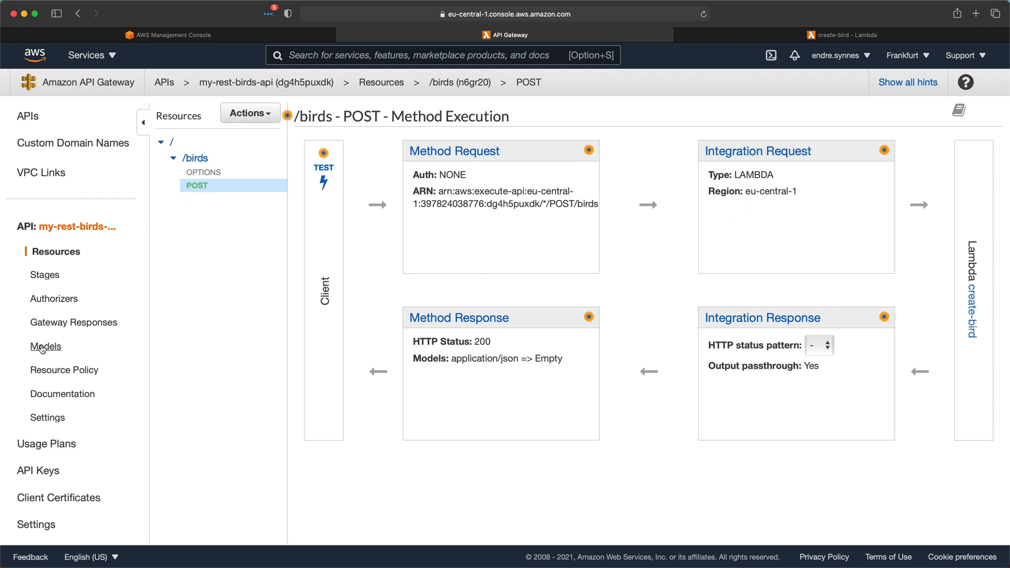
pyautogui.click(45, 346)
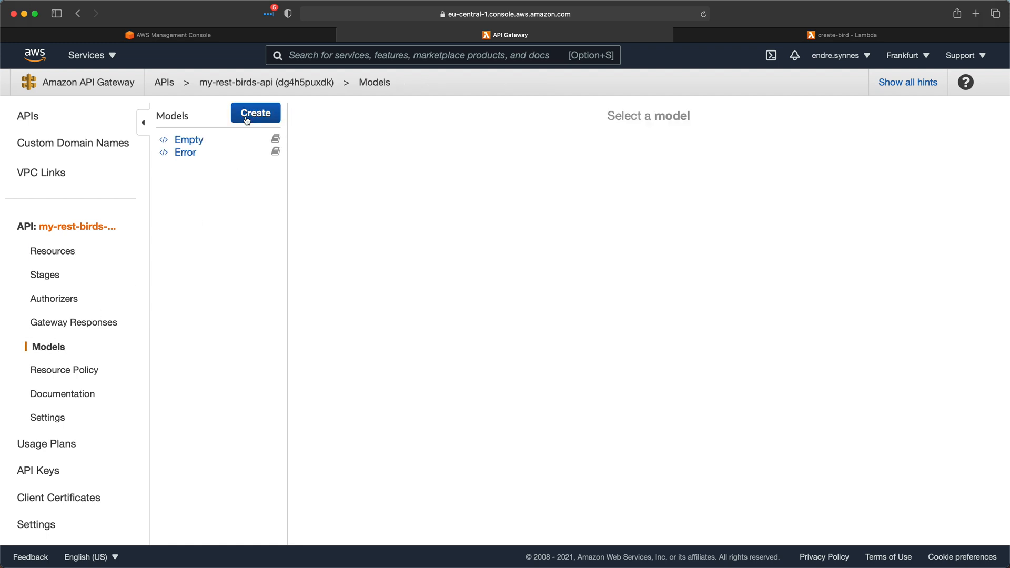
# - Create model bird with application/json content type and the Bird JSON schema
pyautogui.click(255, 113)
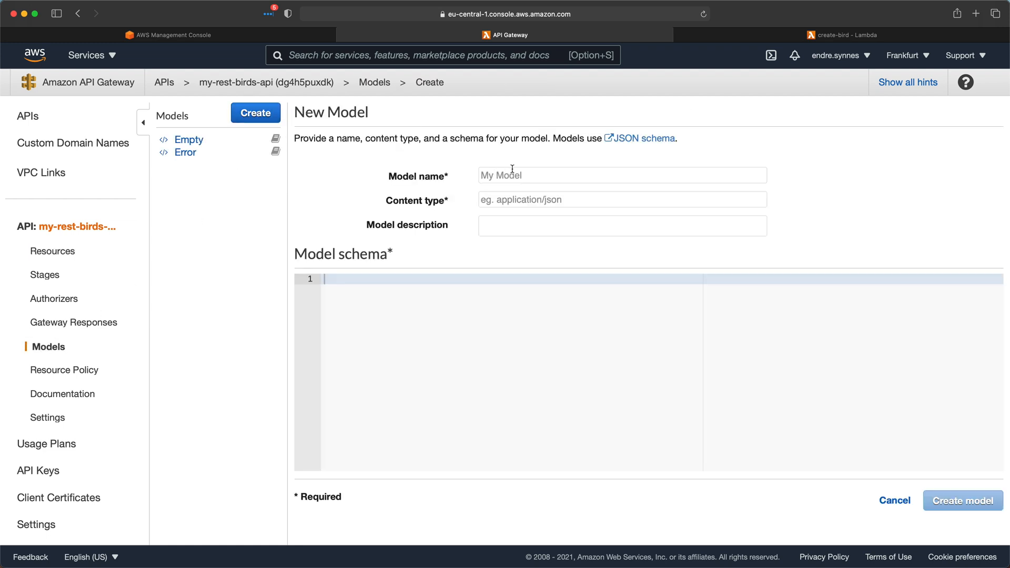
pyautogui.write('bird')
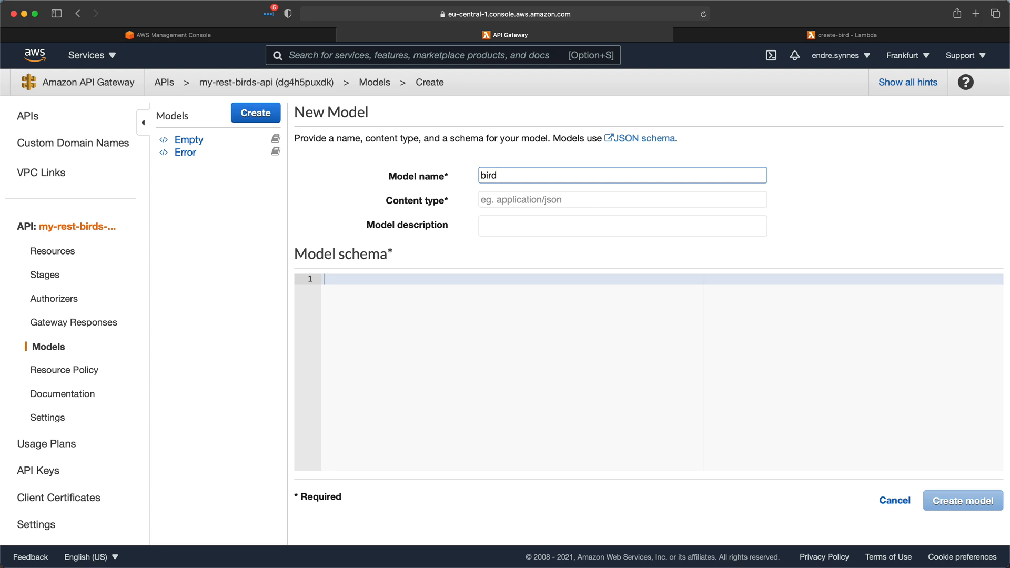
pyautogui.write('application/json')
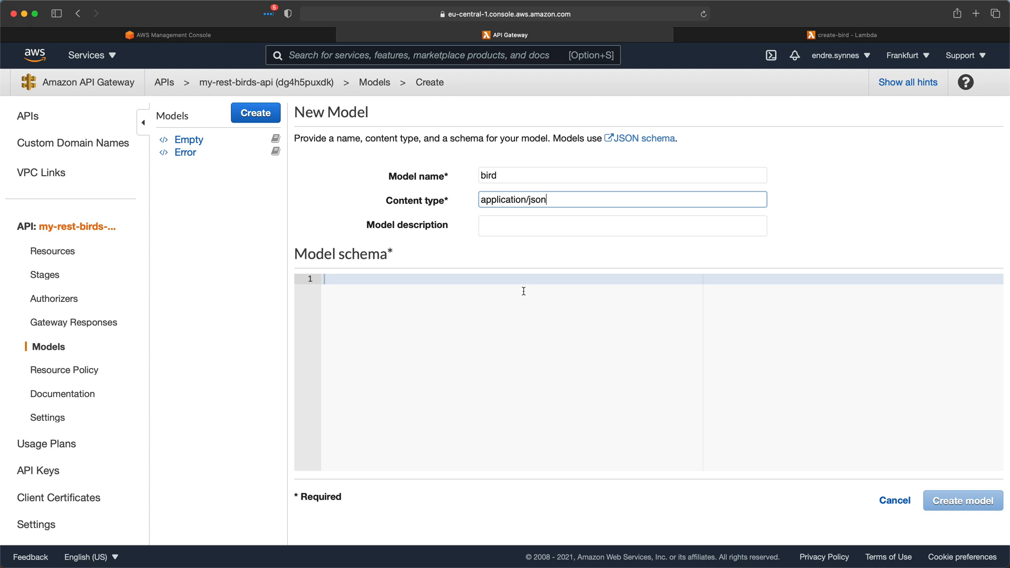
pyautogui.click(457, 336)
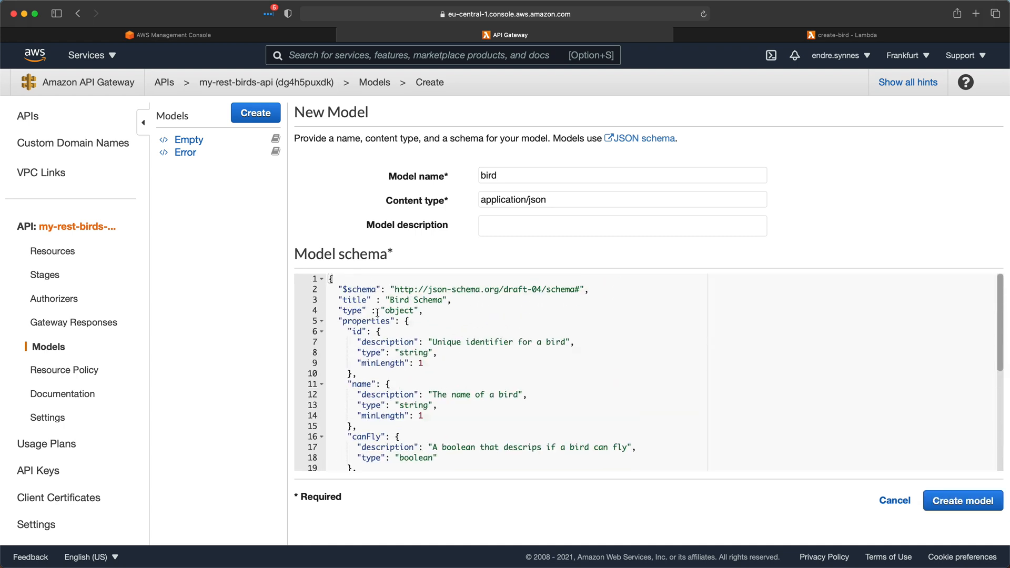
pyautogui.doubleClick(367, 321)
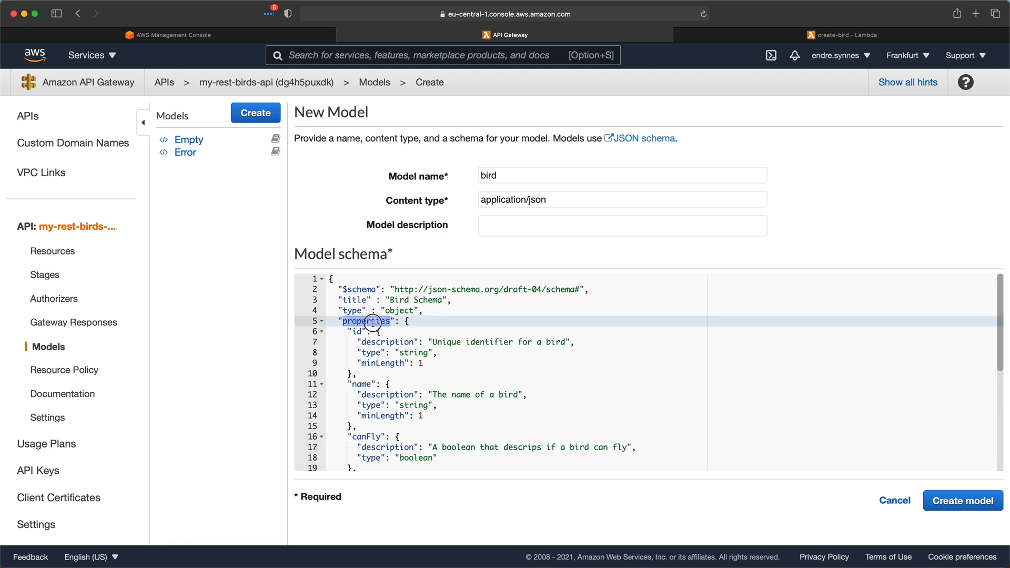
pyautogui.click(356, 331)
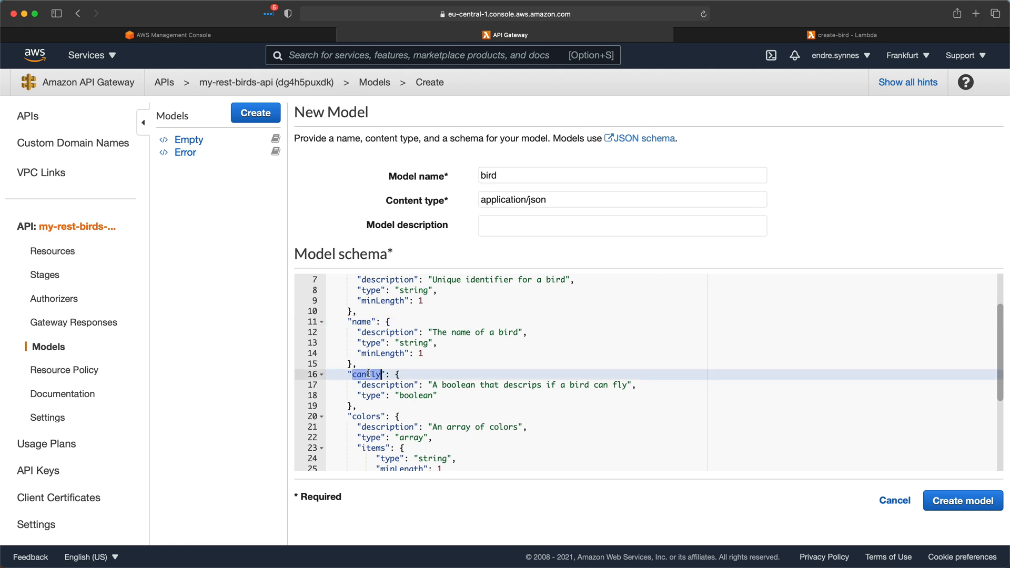
pyautogui.scroll(-3)
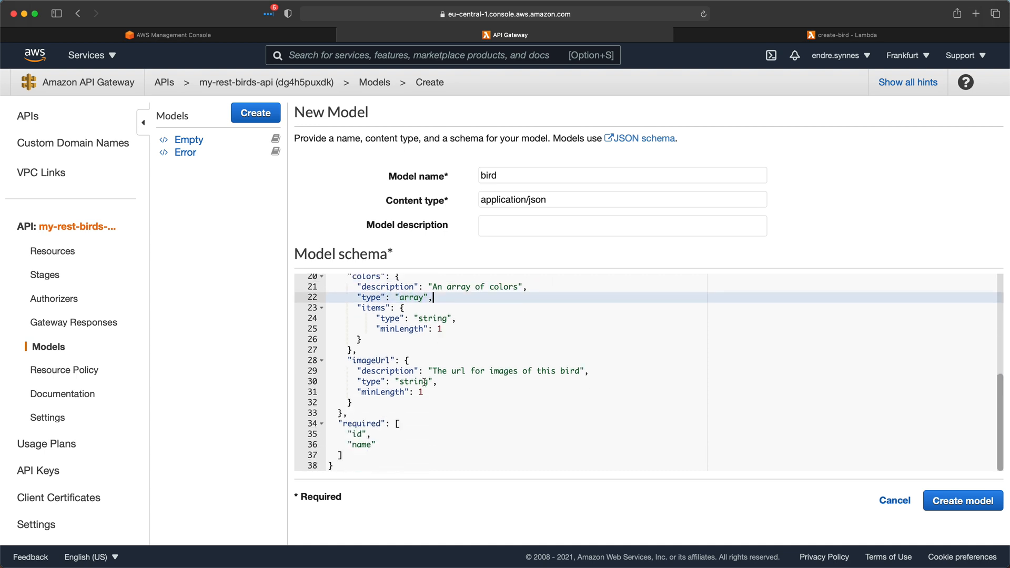
pyautogui.doubleClick(370, 360)
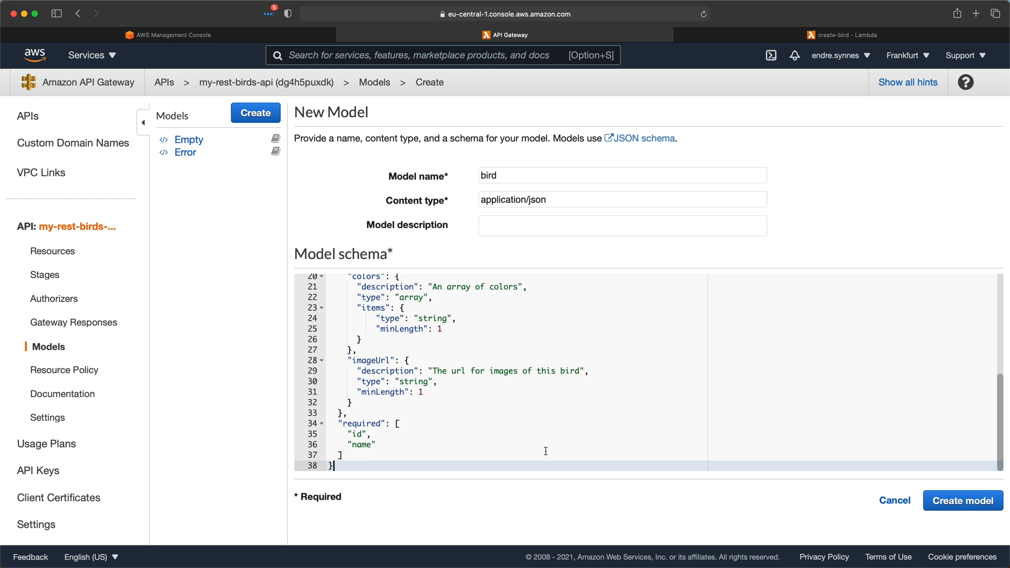
pyautogui.click(962, 500)
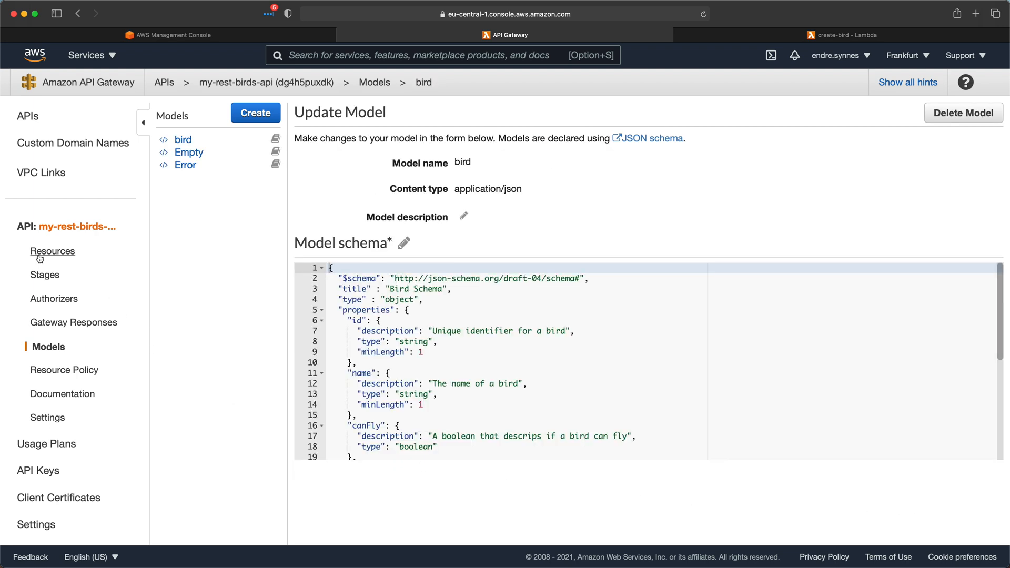
# - Set POST /birds request validator to Validate body, using model bird for application/json
pyautogui.click(55, 252)
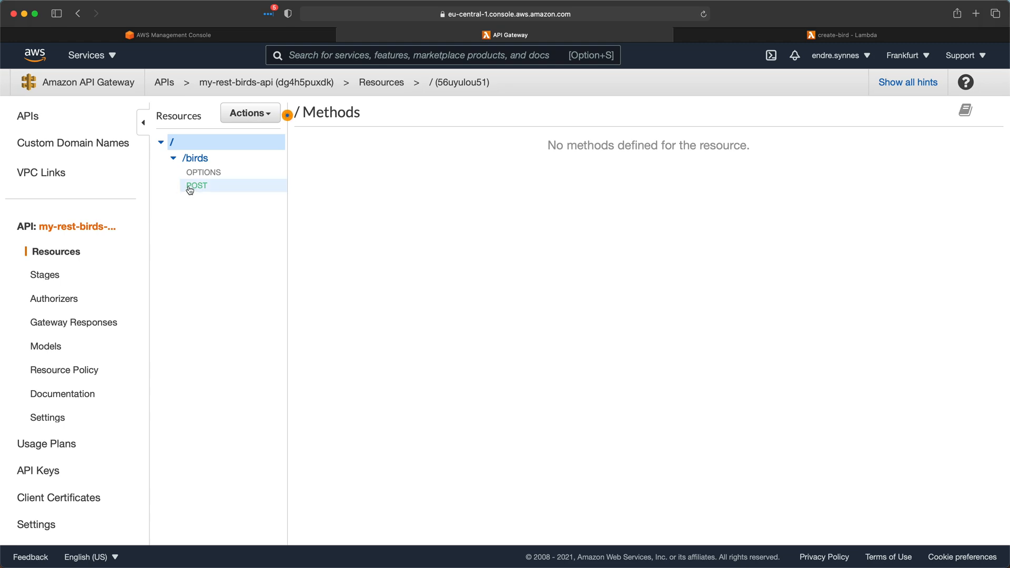
pyautogui.click(196, 186)
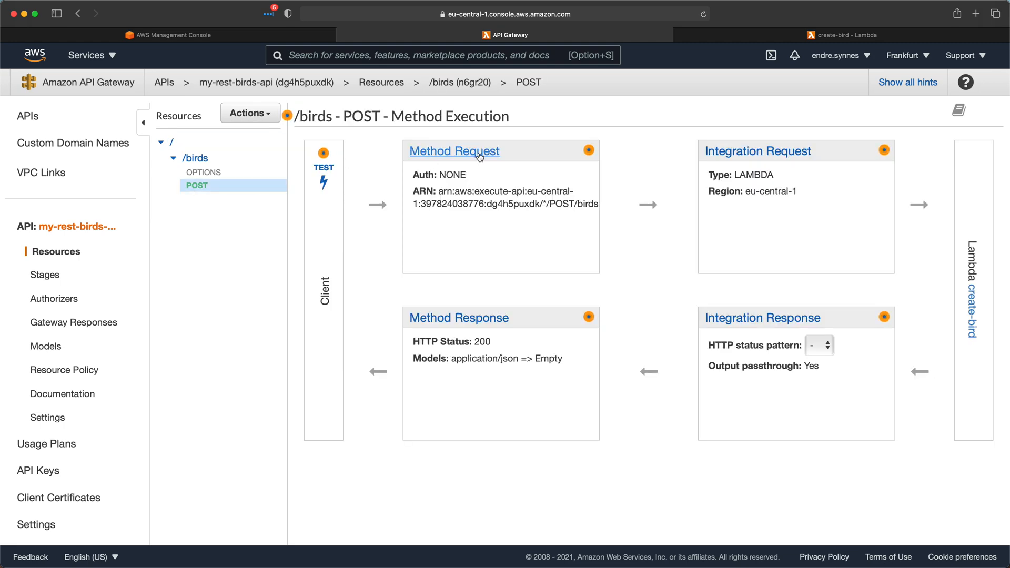
pyautogui.click(454, 151)
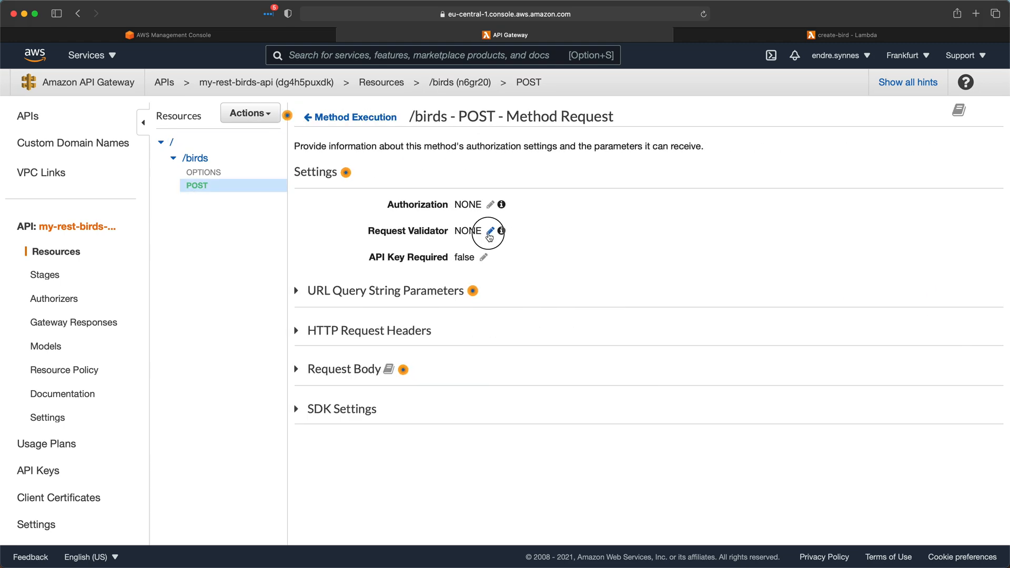
pyautogui.click(490, 230)
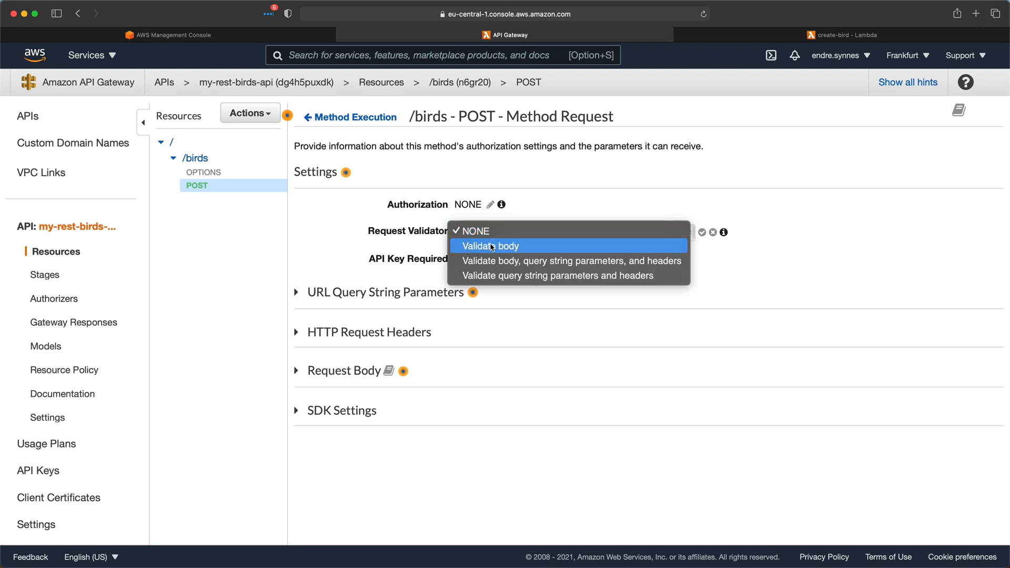
pyautogui.click(490, 245)
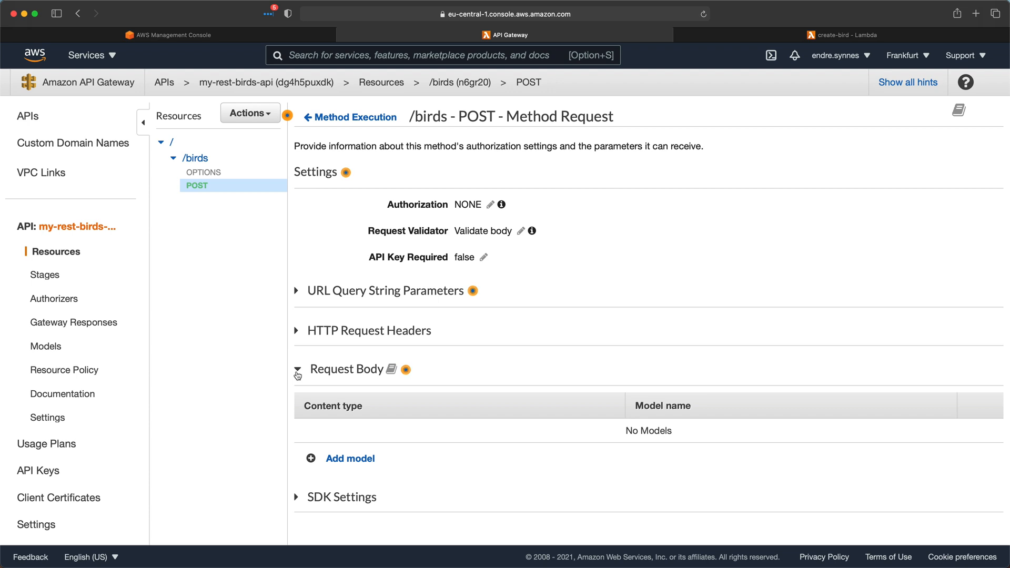
pyautogui.write('application/json')
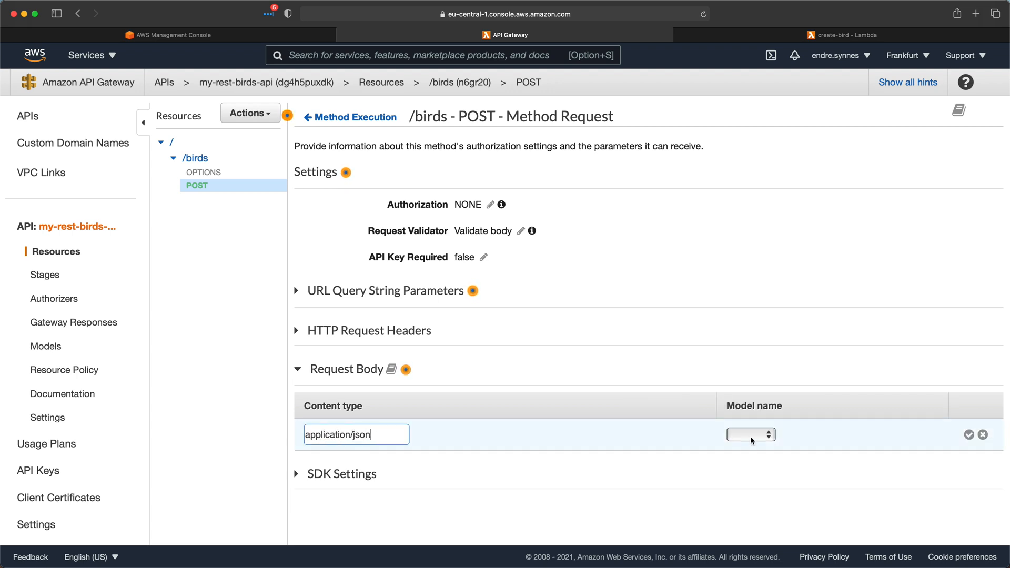
pyautogui.click(750, 434)
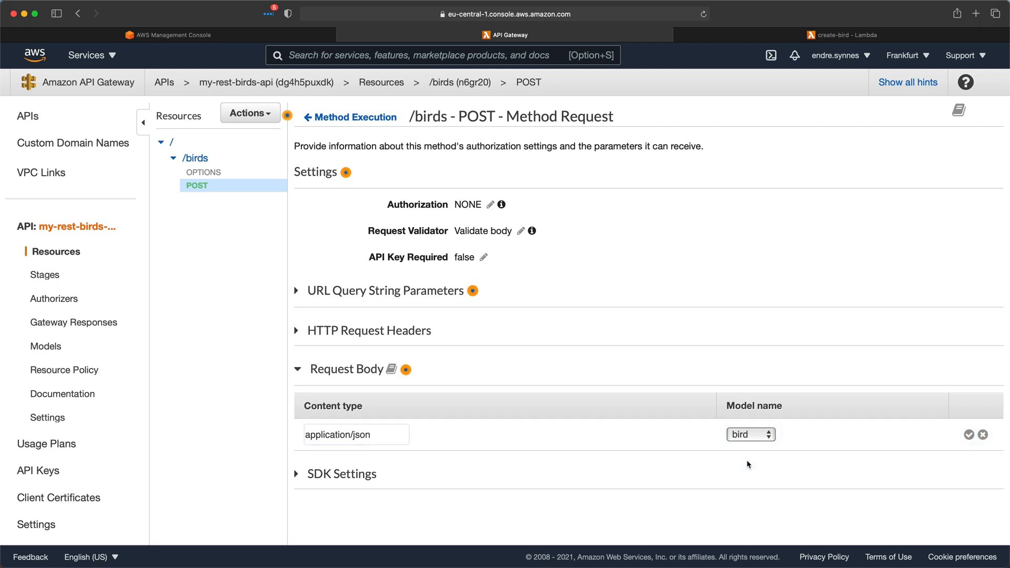
pyautogui.click(968, 434)
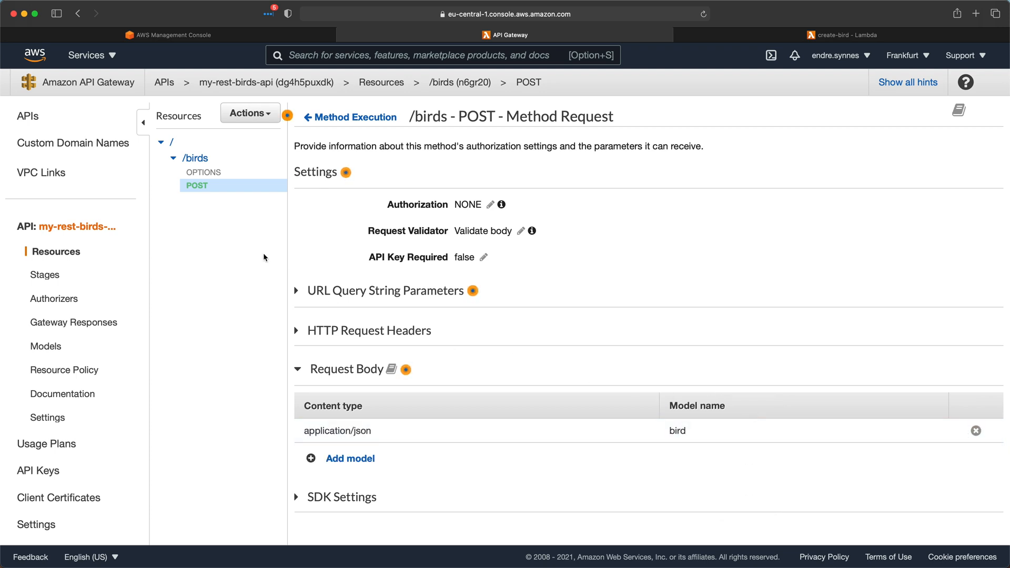
pyautogui.click(250, 112)
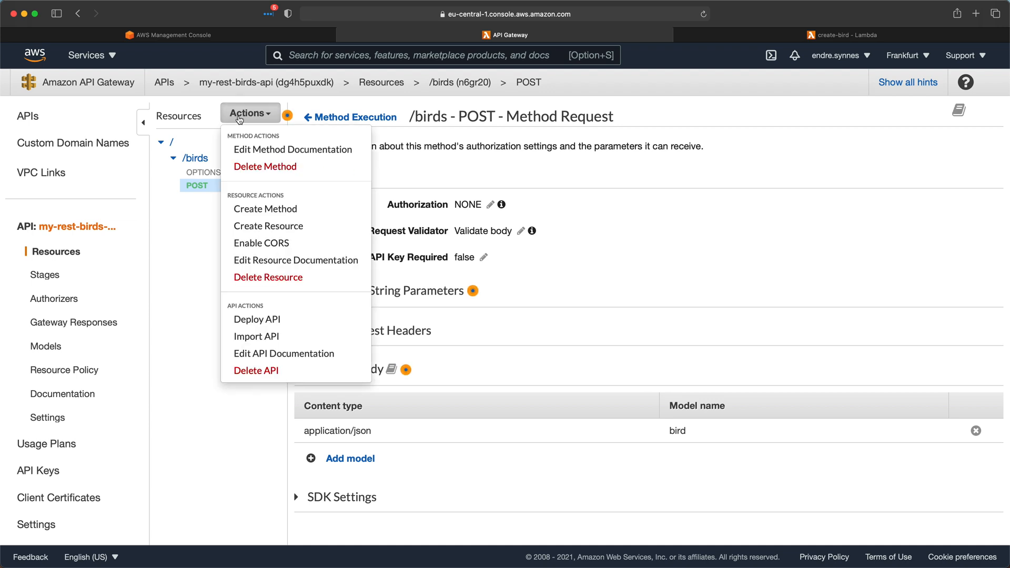
pyautogui.moveTo(257, 319)
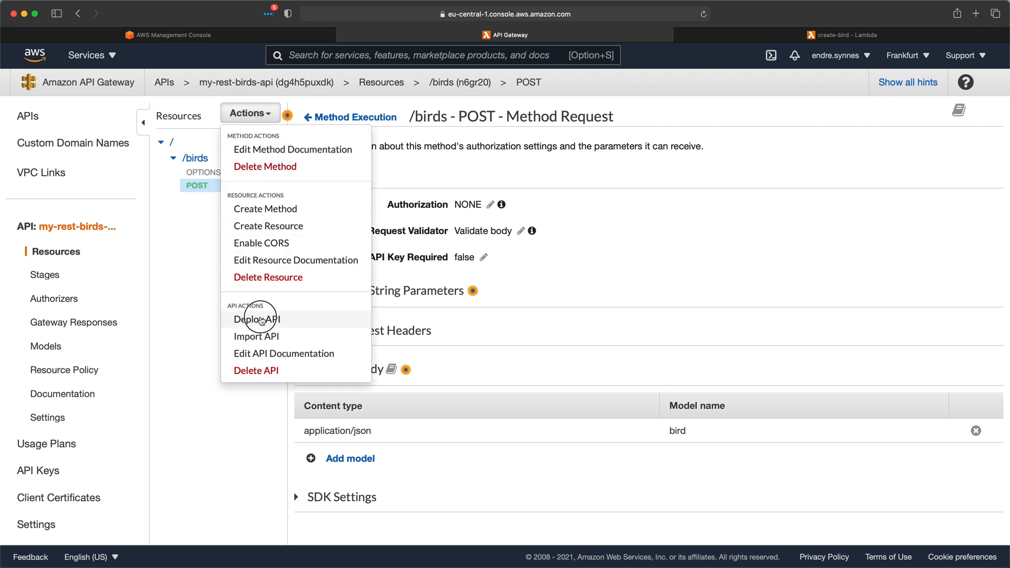
# - Deploy the API to a new stage named test and copy its invoke URL
pyautogui.click(257, 319)
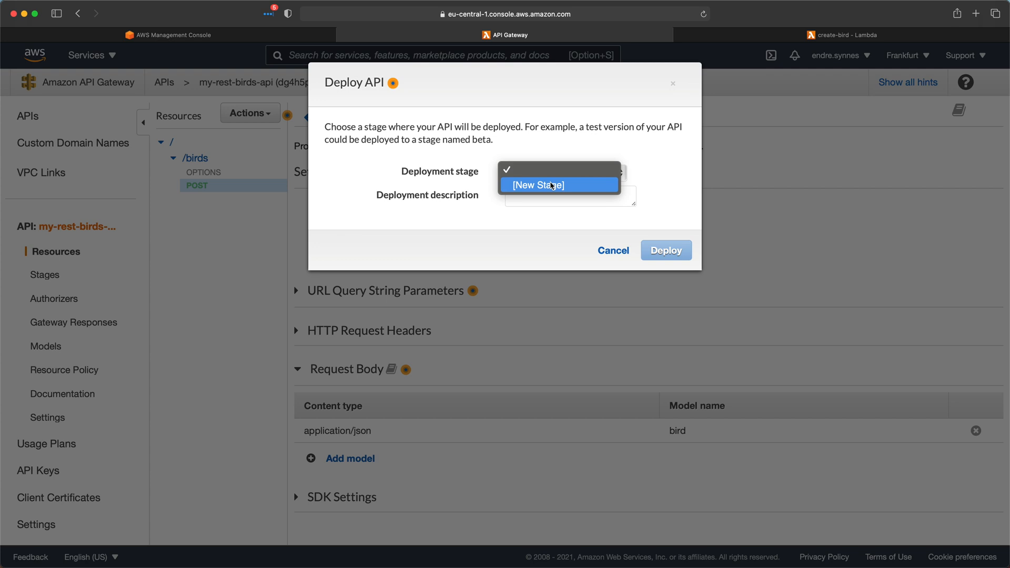
pyautogui.click(558, 184)
pyautogui.write('test')
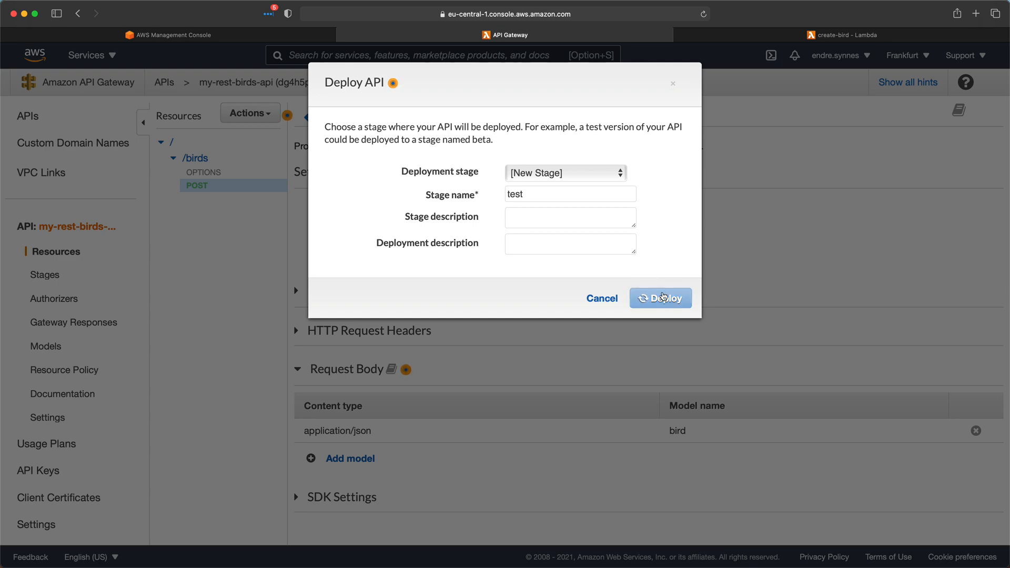
pyautogui.click(660, 298)
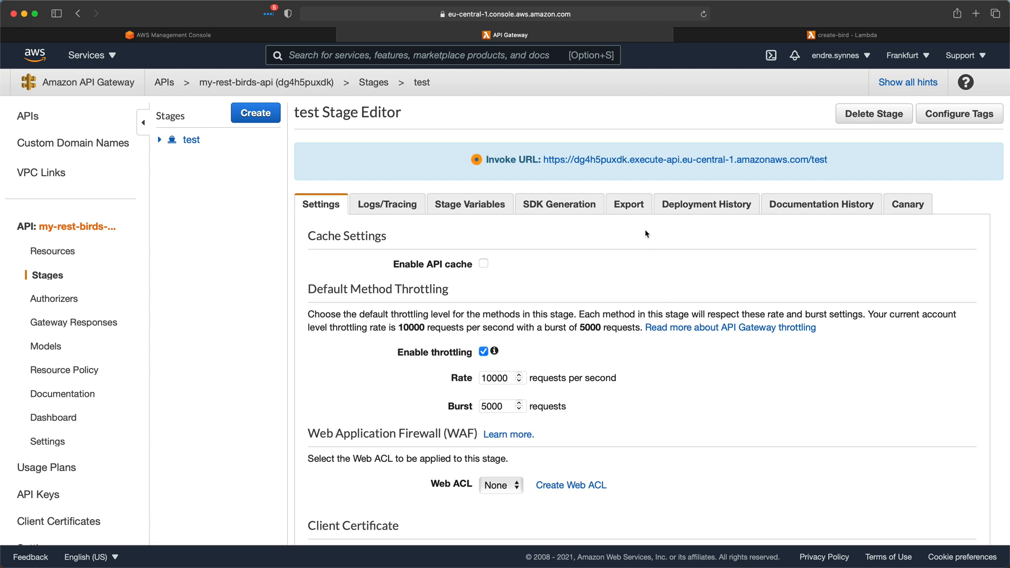
pyautogui.rightClick(685, 160)
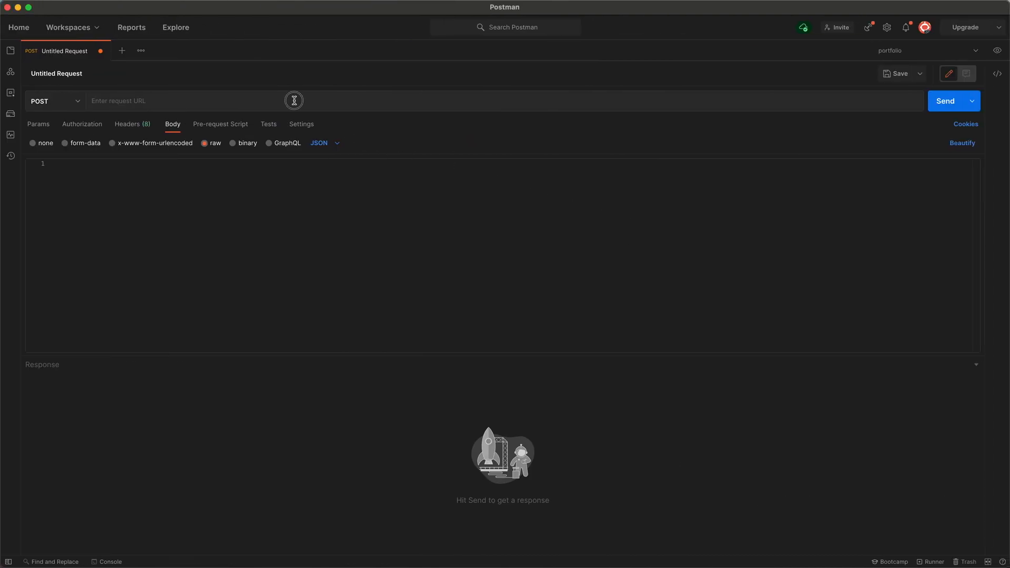
pyautogui.write('https://dg4h5puxdk.execute-api.eu-central-1.amazonaws.com/test')
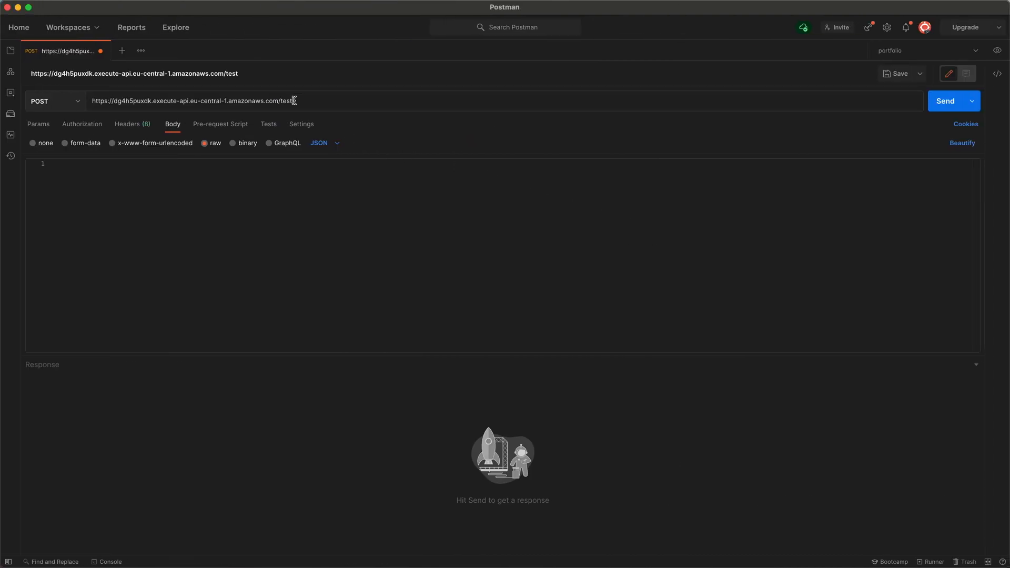
pyautogui.write('/')
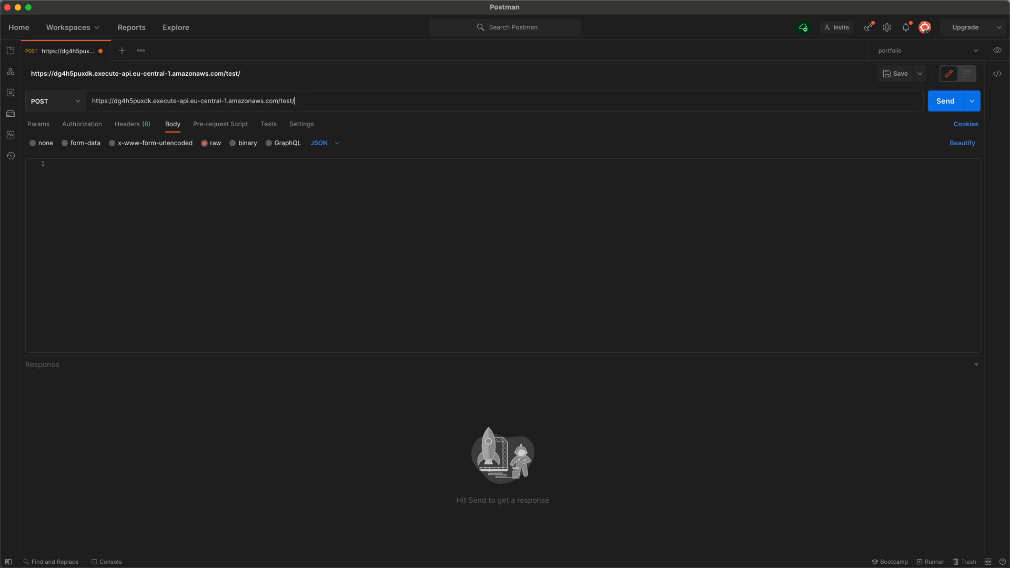
pyautogui.write('birds')
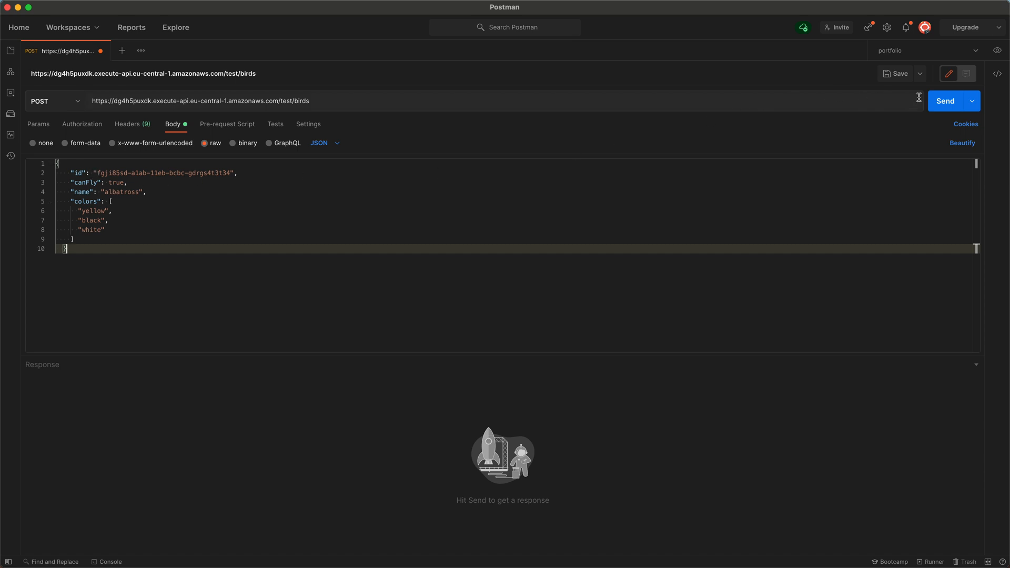
pyautogui.click(946, 101)
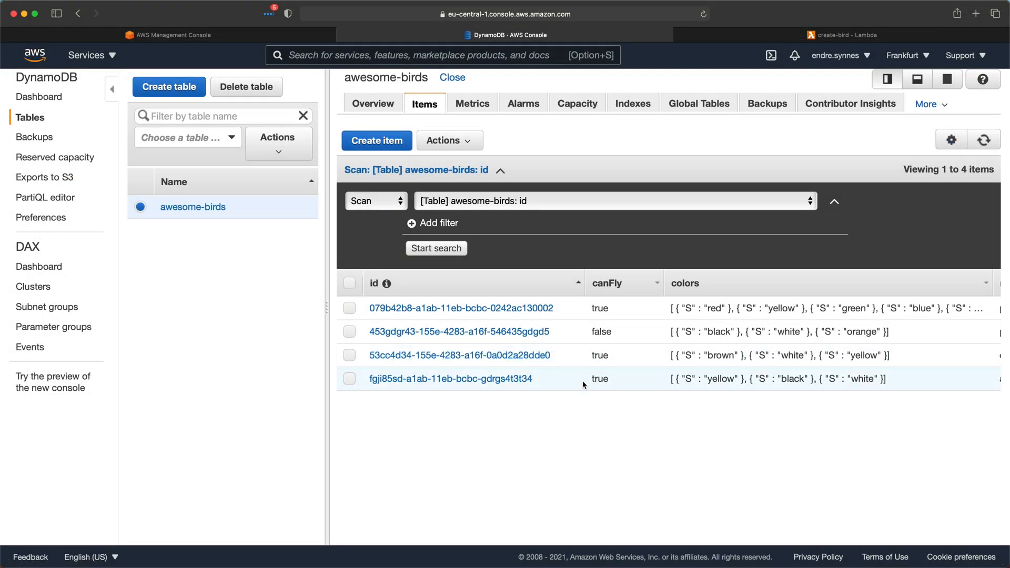
# - Scroll right through the awesome-birds items to check the albatross row
pyautogui.hscroll(3)
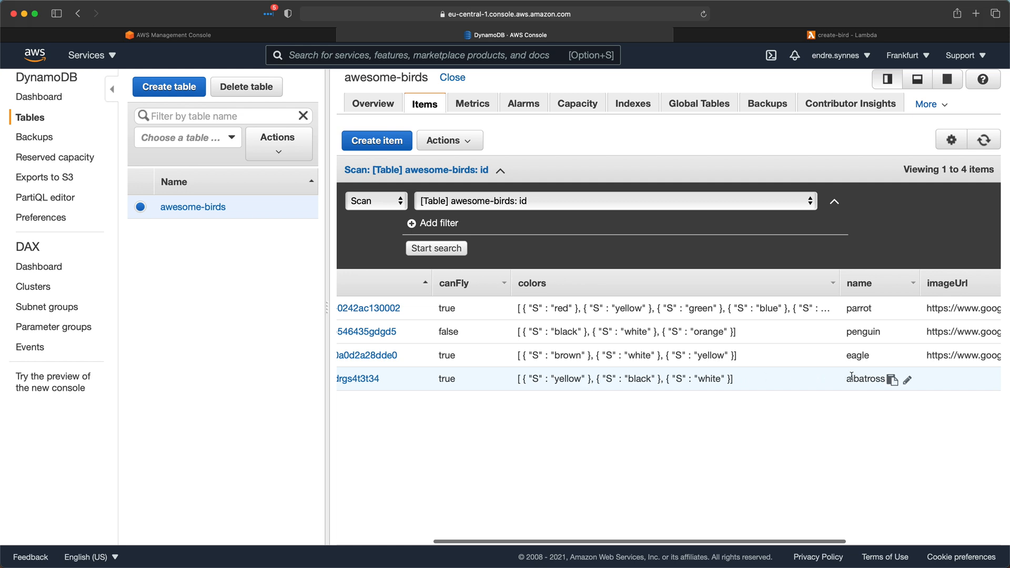